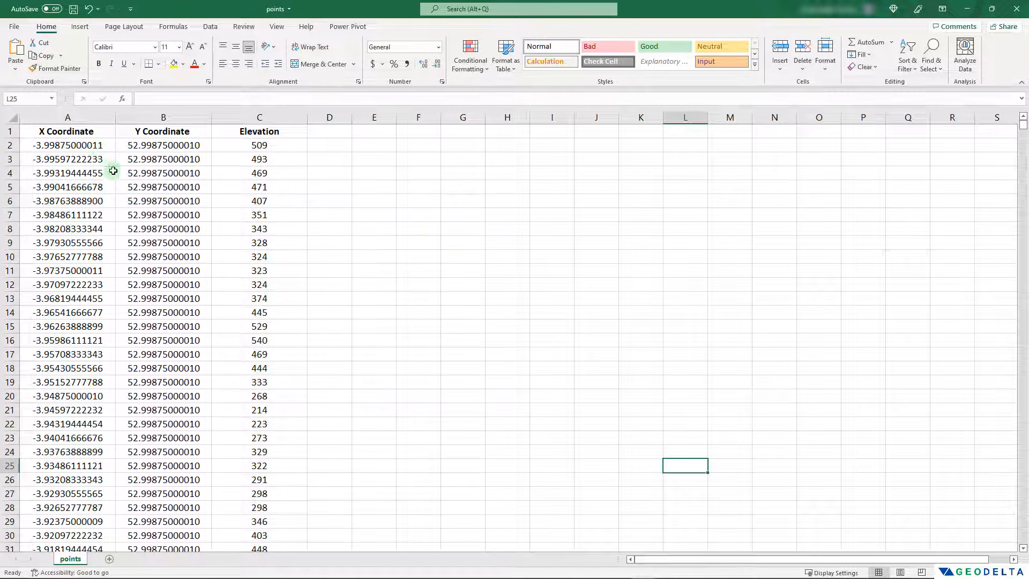
pyautogui.moveTo(161, 182)
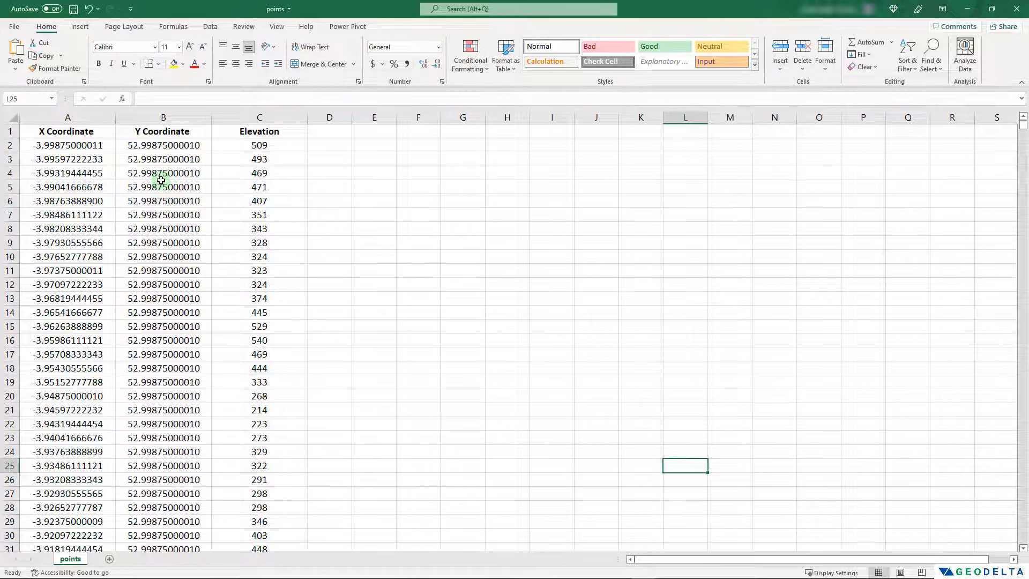
# Step: Select the point data columns and begin editing the Elevation column heading in C1
pyautogui.click(258, 117)
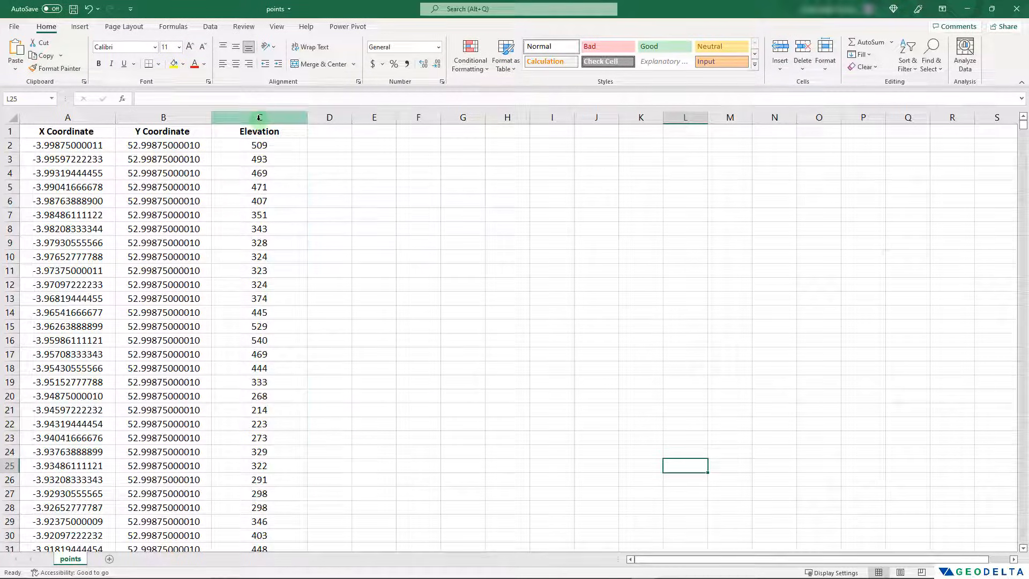
pyautogui.click(163, 159)
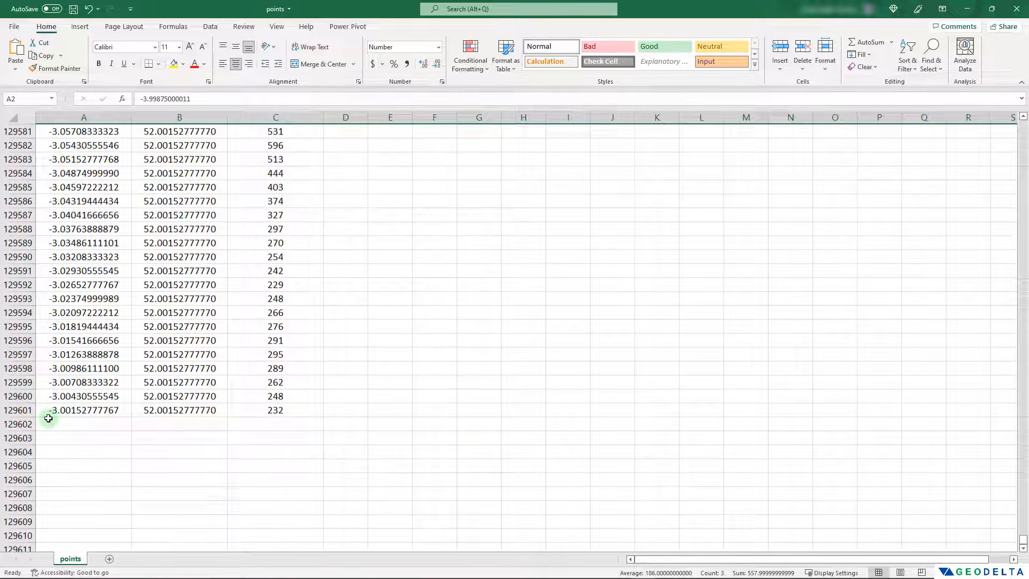
pyautogui.moveTo(811, 479)
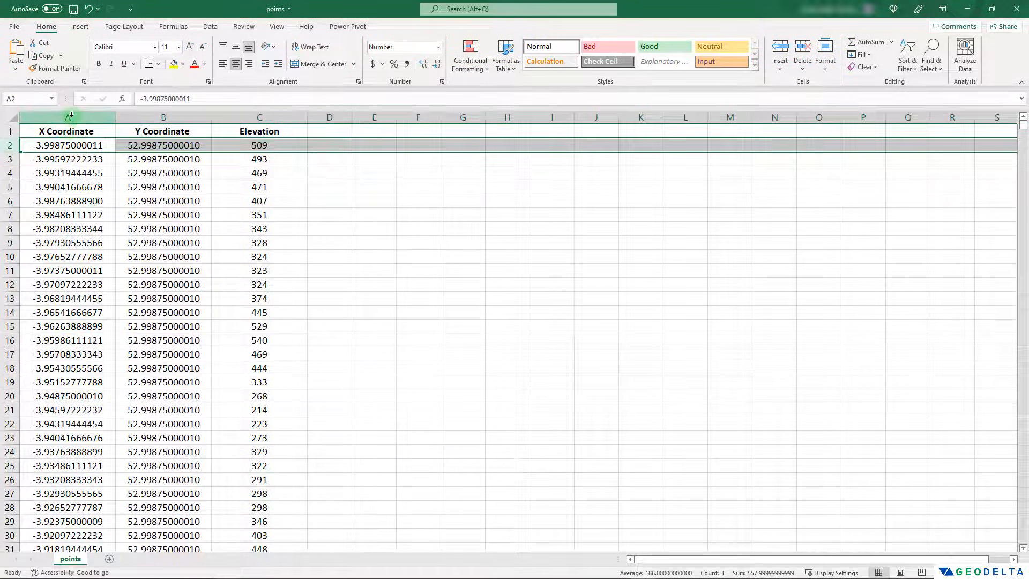
pyautogui.click(163, 117)
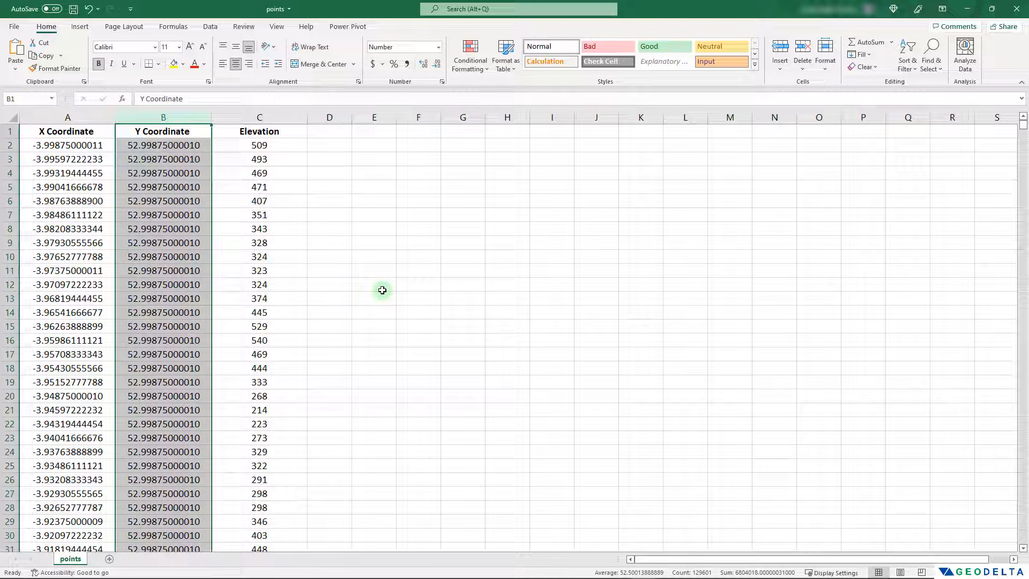
pyautogui.click(258, 131)
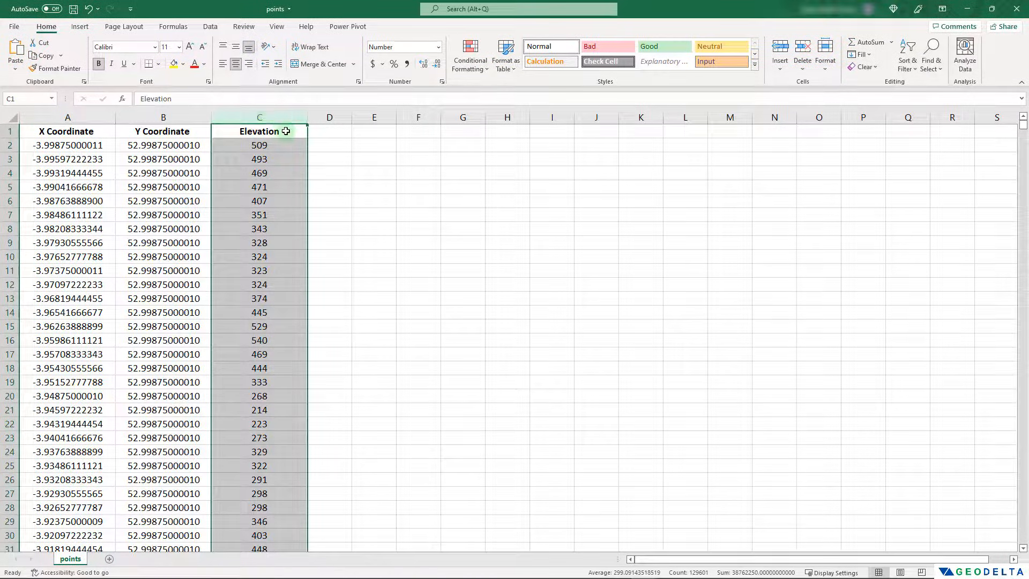
pyautogui.doubleClick(258, 131)
pyautogui.write(' (Z Coordinate)')
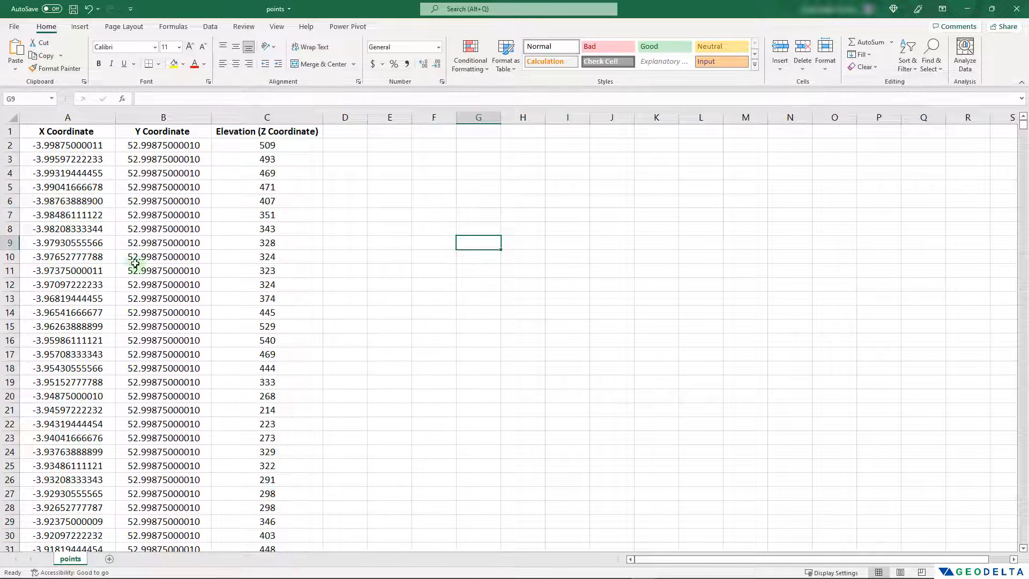
pyautogui.moveTo(208, 275)
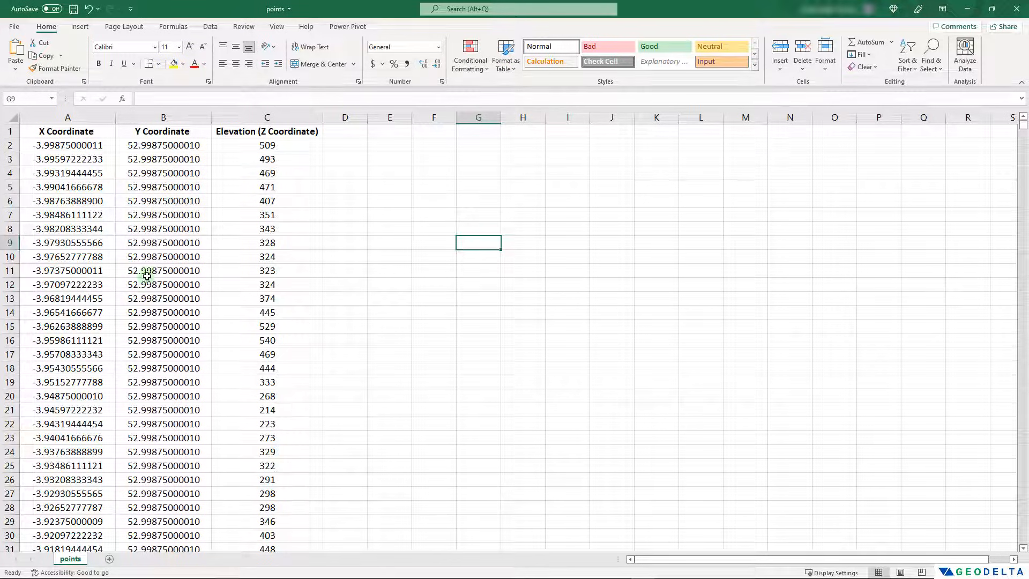
pyautogui.moveTo(237, 224)
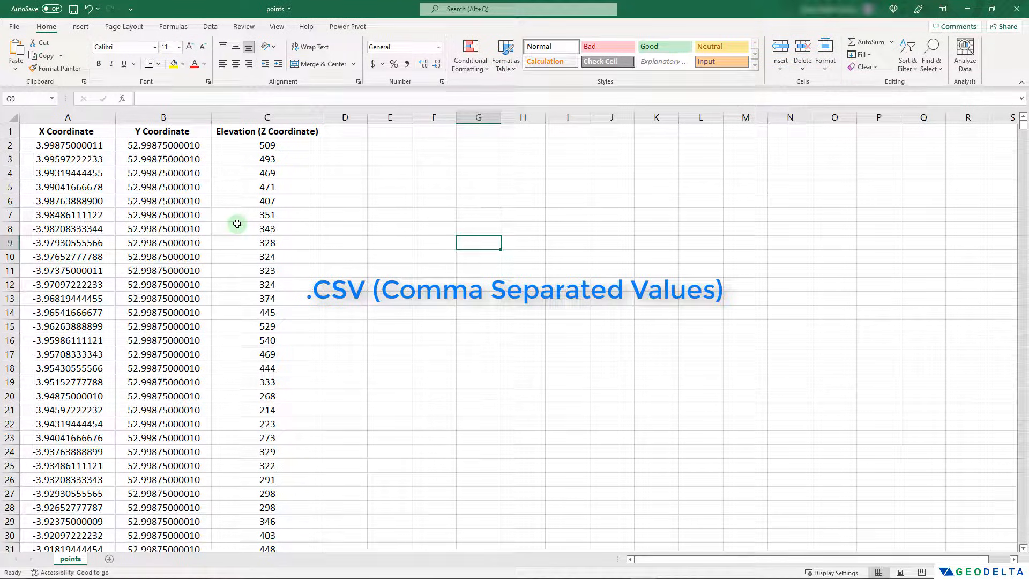
pyautogui.moveTo(281, 160)
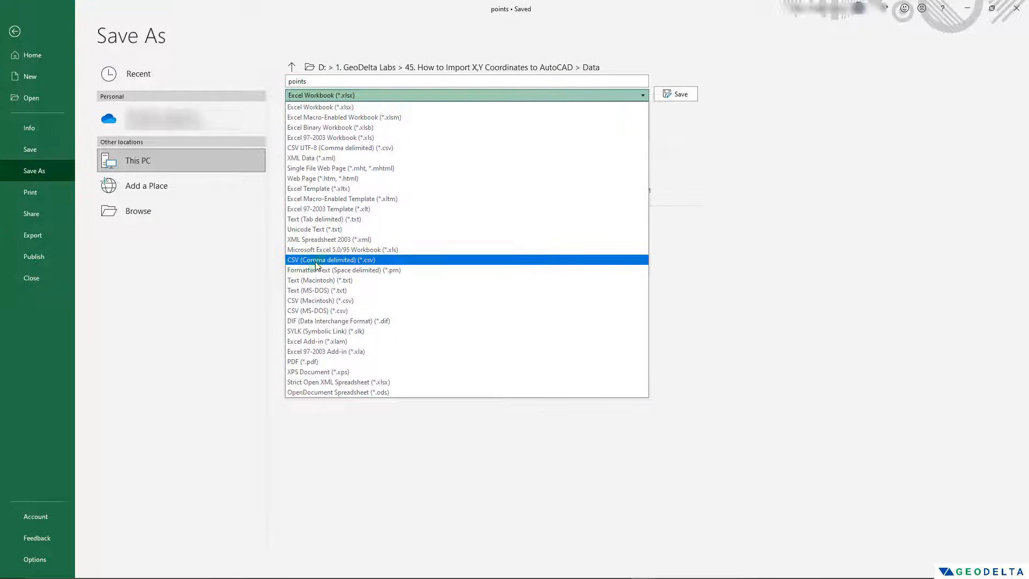
# Step: Save the sheet as 'CSV (Comma delimited) (*.csv)' in the Data folder
pyautogui.click(331, 260)
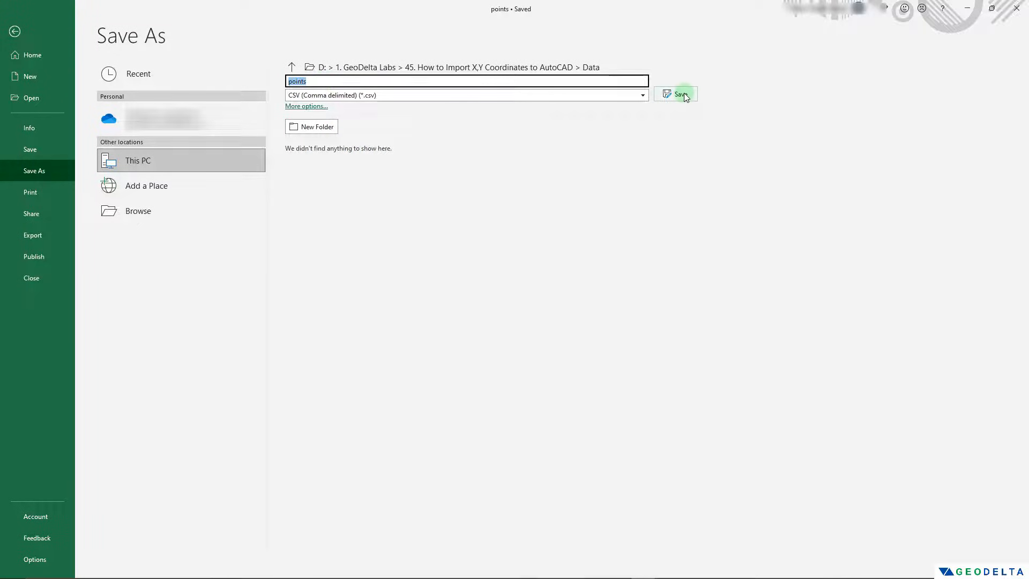
pyautogui.click(675, 93)
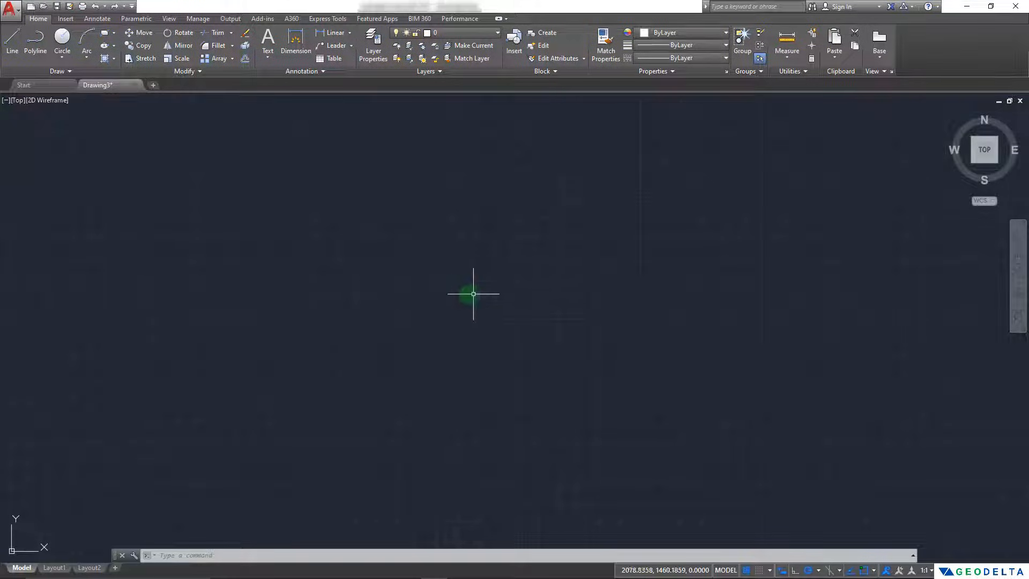
pyautogui.moveTo(290, 355)
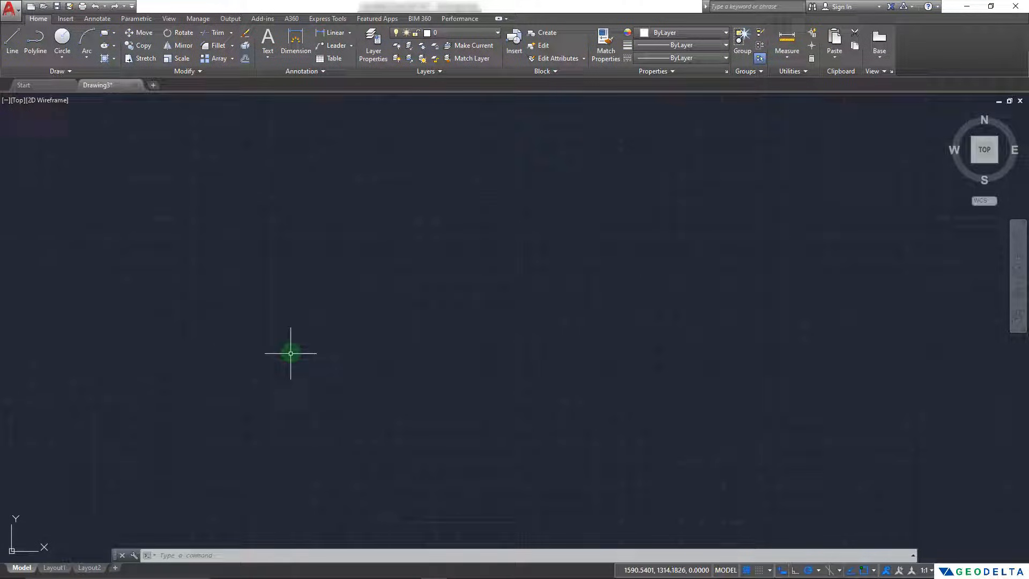
pyautogui.moveTo(281, 299)
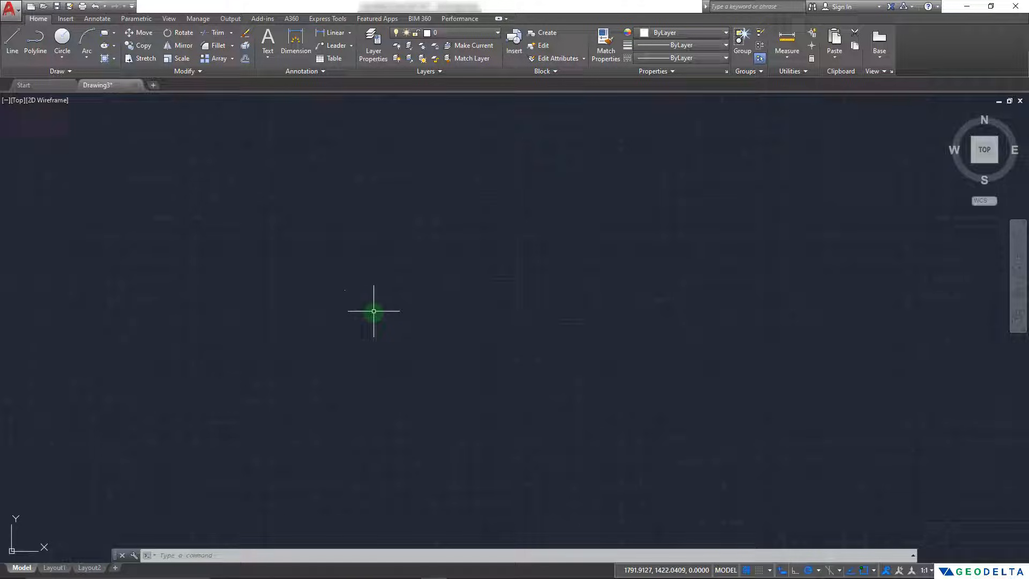
pyautogui.moveTo(375, 315)
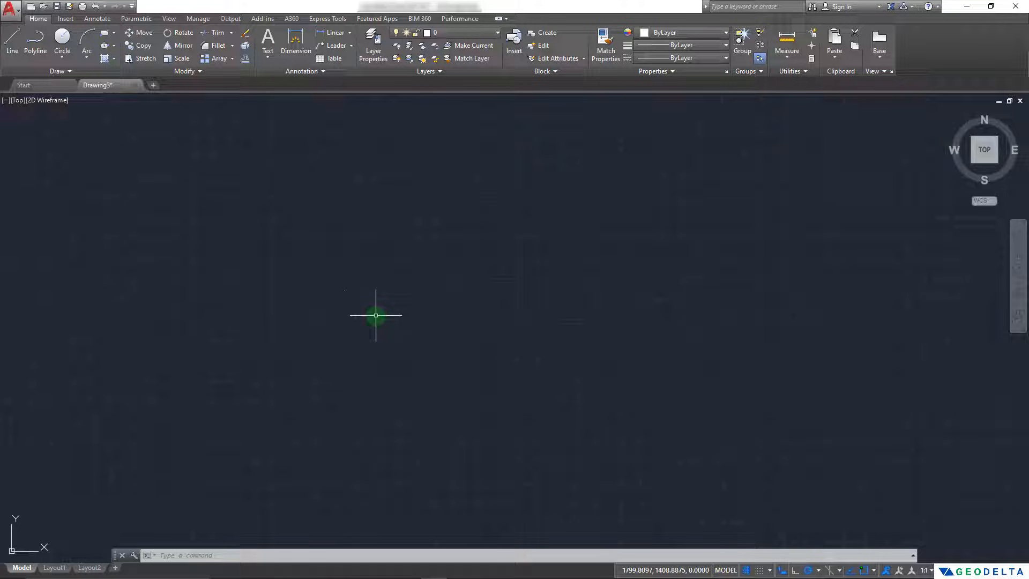
# Step: Start the MULTIPLE command at AutoCAD's command line to repeat POINT
pyautogui.write('MULTIP')
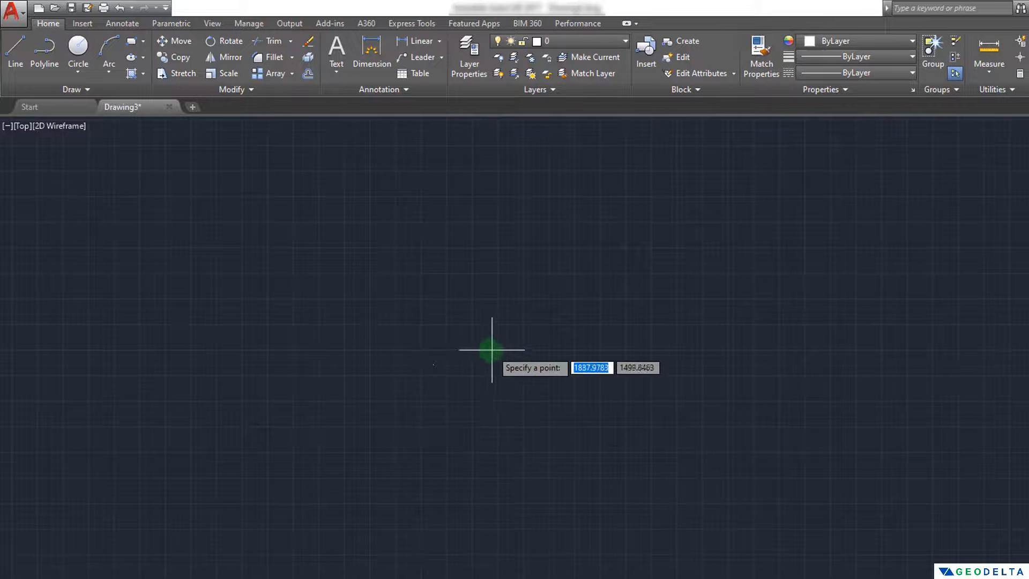
pyautogui.moveTo(483, 437)
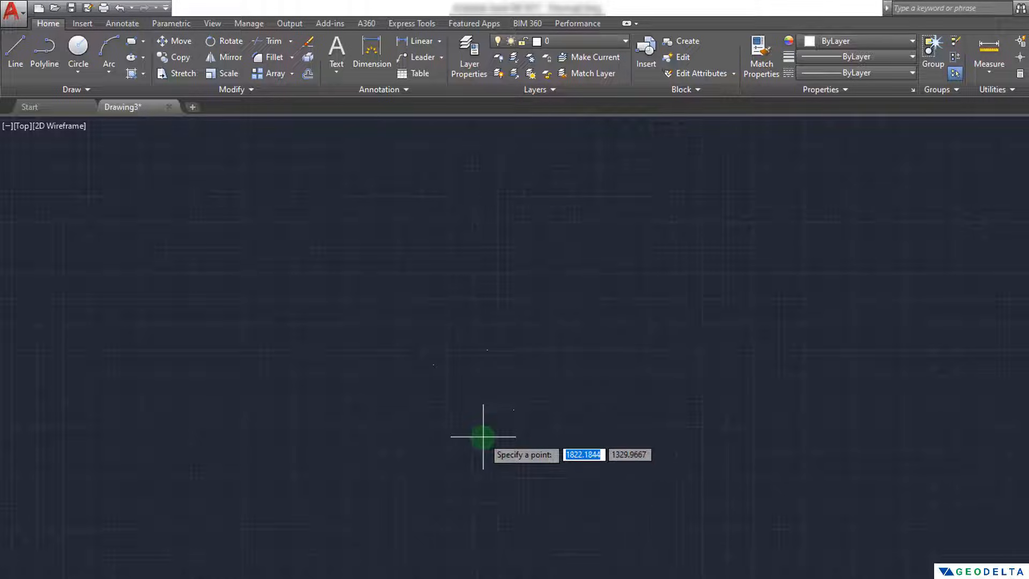
pyautogui.moveTo(397, 309)
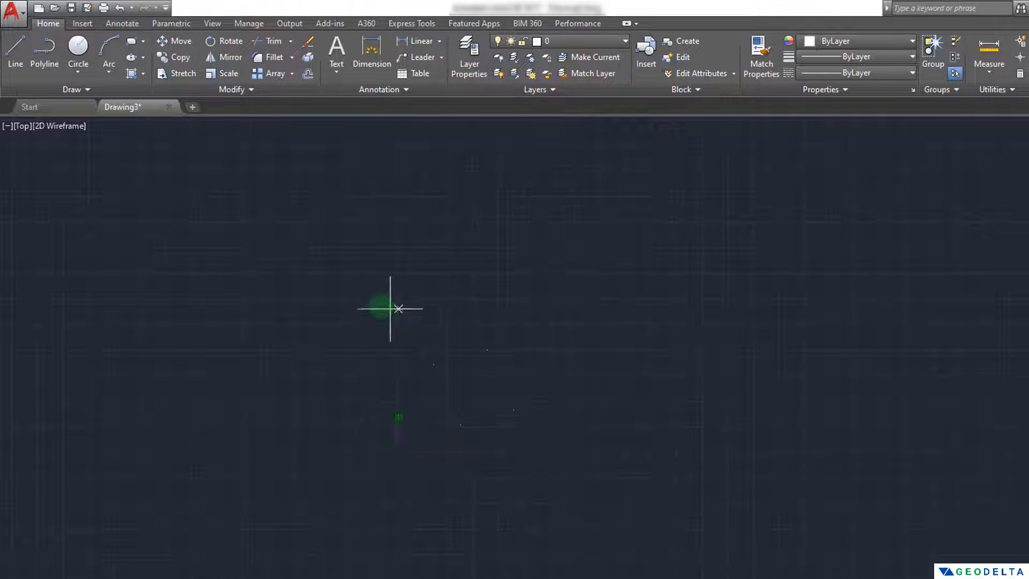
pyautogui.moveTo(594, 345)
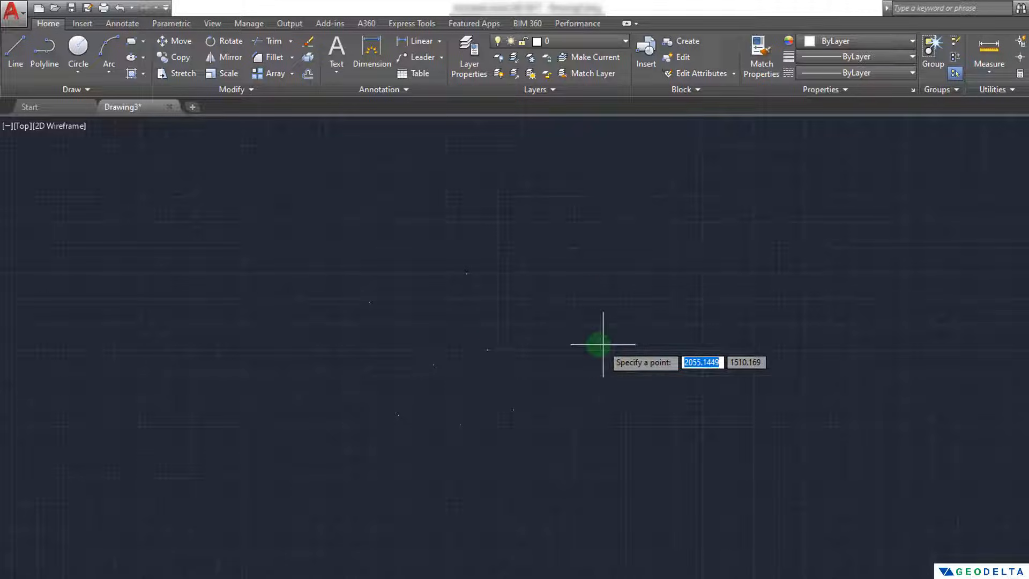
pyautogui.moveTo(509, 506)
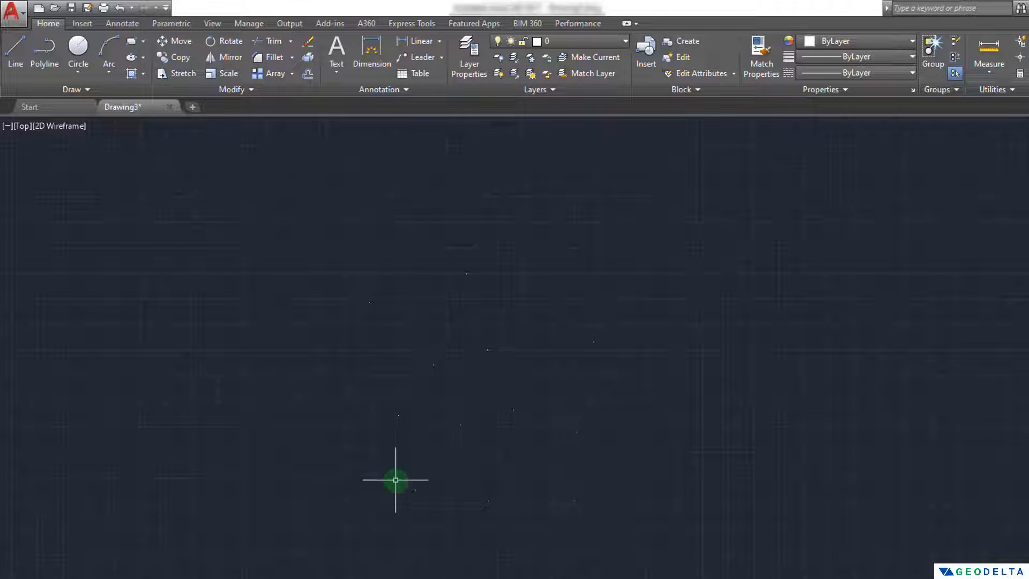
pyautogui.moveTo(591, 482)
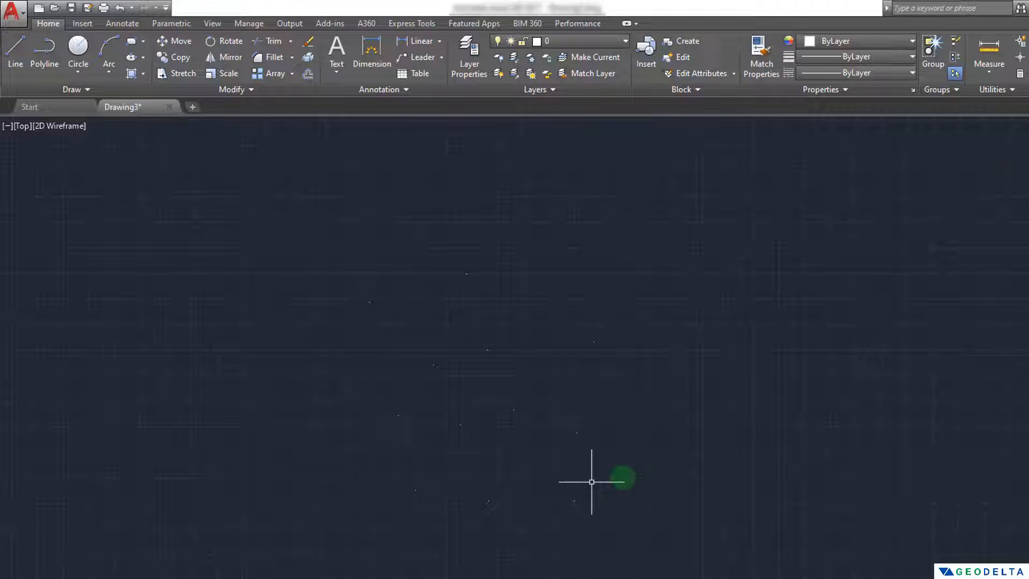
pyautogui.moveTo(319, 219)
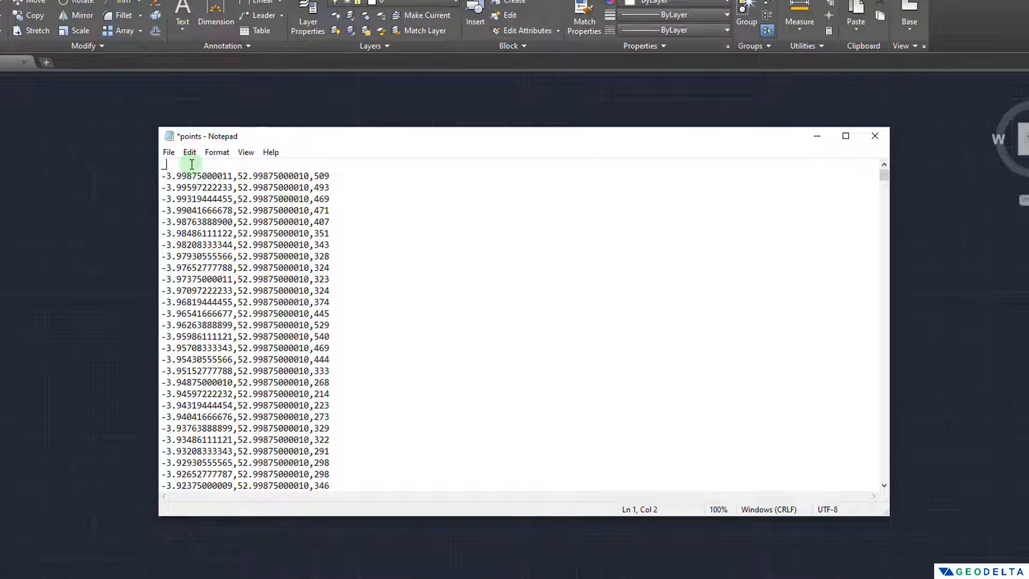
# Step: Add a '_MULTIPLE _POINT' line at the top of the coordinate list
pyautogui.write('_MULTIP')
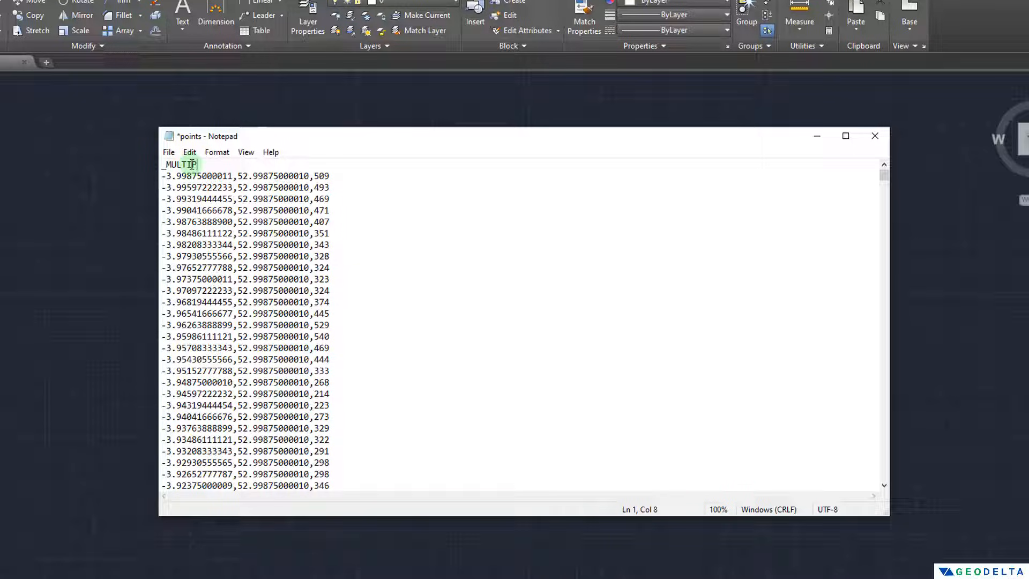
pyautogui.write('LE')
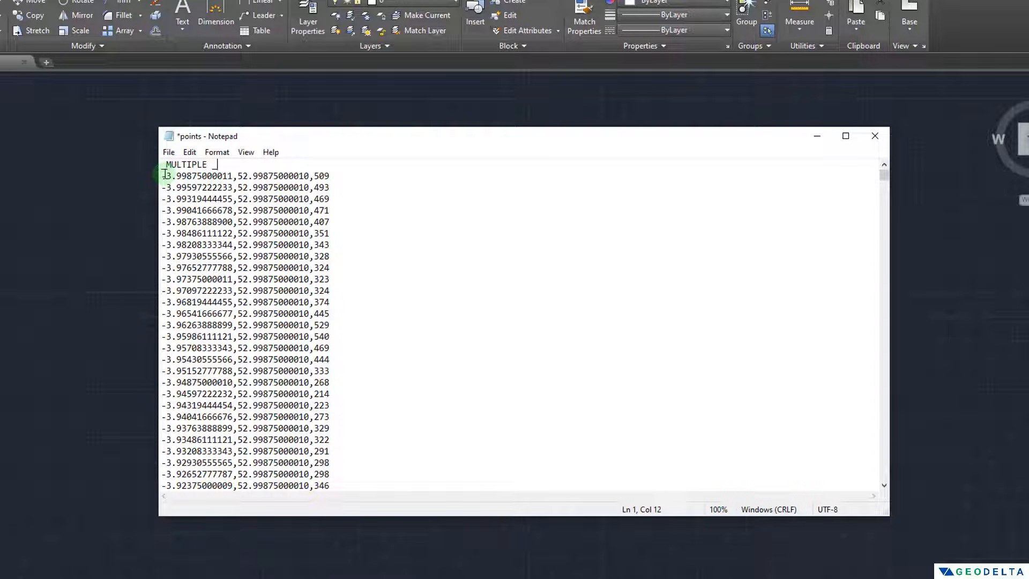
pyautogui.write('_POINT')
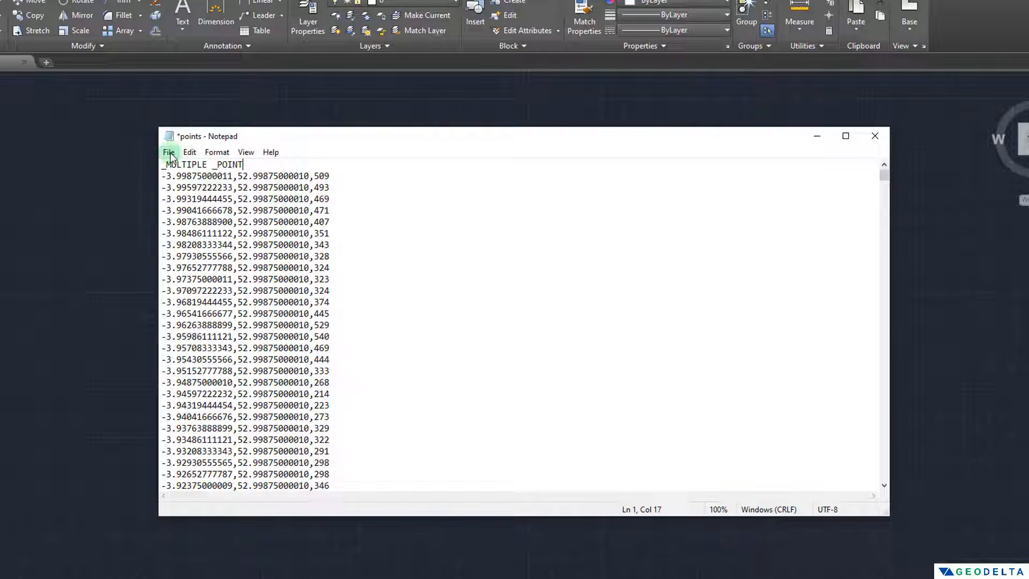
pyautogui.click(168, 152)
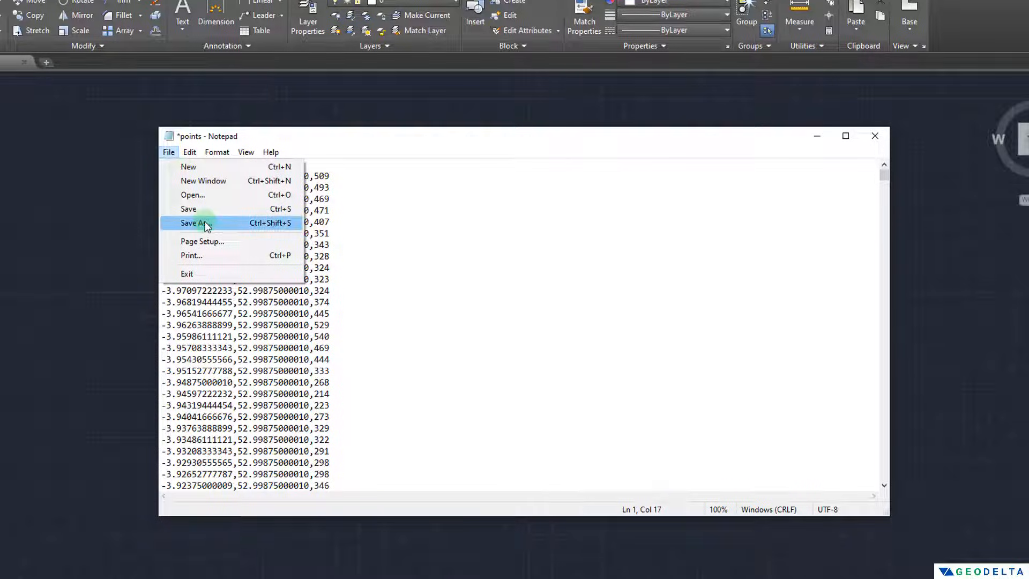
# Step: Save the Notepad file as points_autocadscript.SCR in the Data folder
pyautogui.click(193, 222)
pyautogui.write('points_autocad')
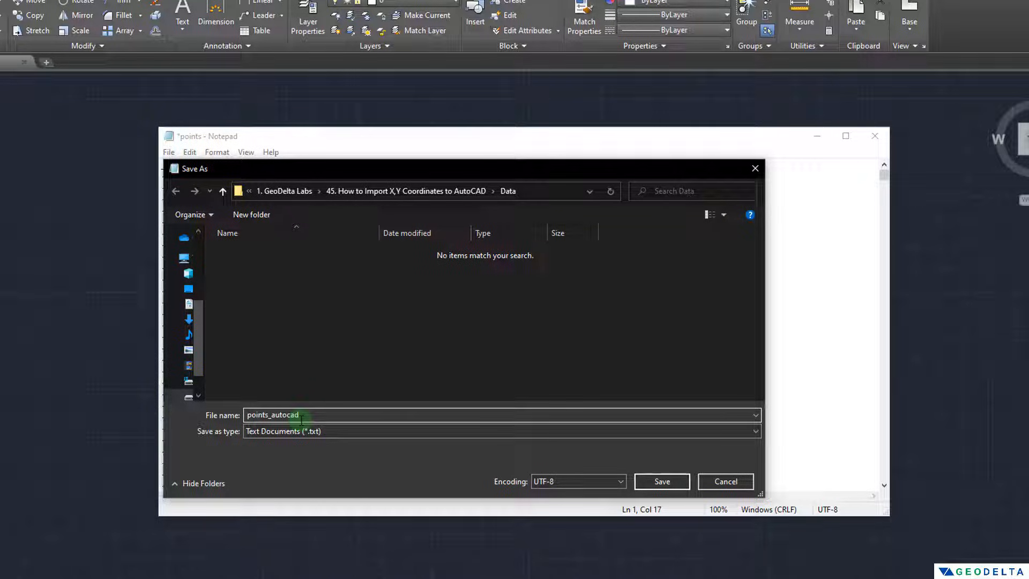
pyautogui.write('.script')
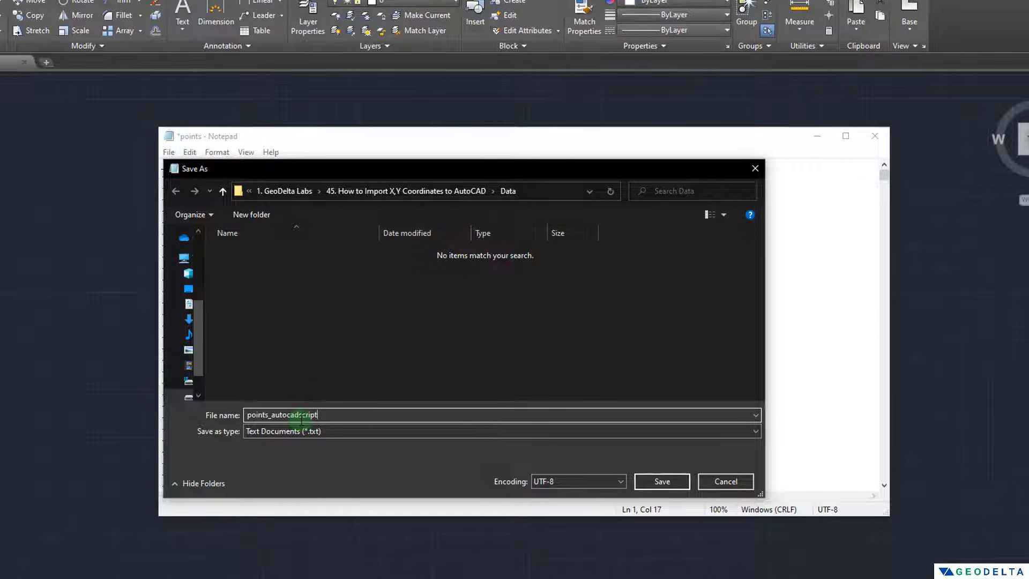
pyautogui.press('Backspace')
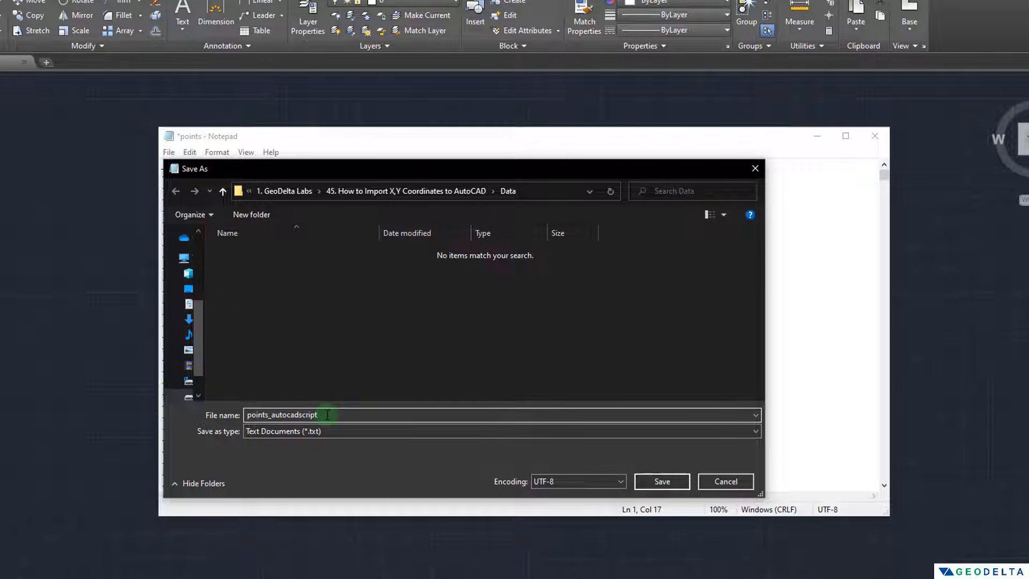
pyautogui.write('.SCR')
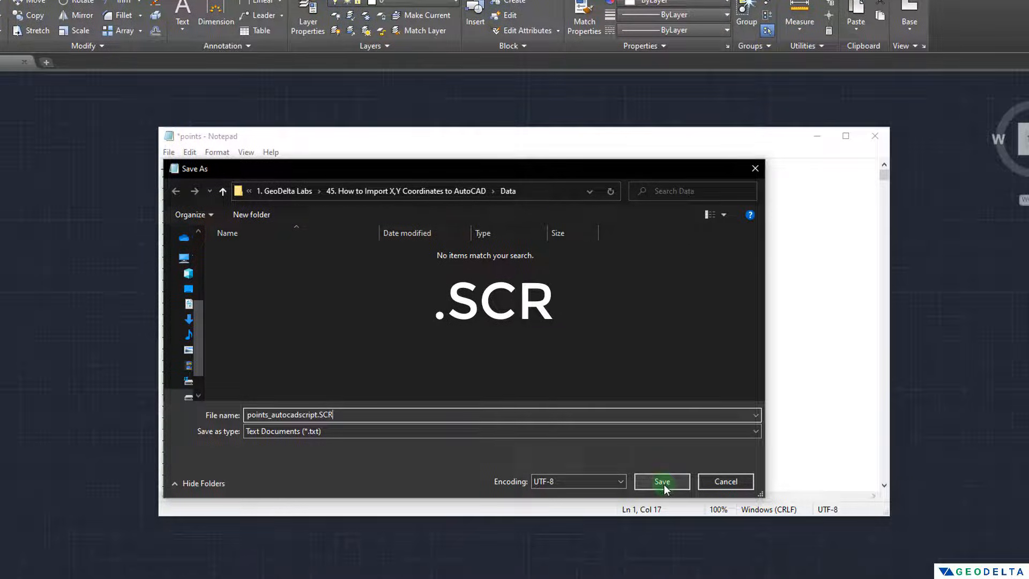
pyautogui.click(661, 482)
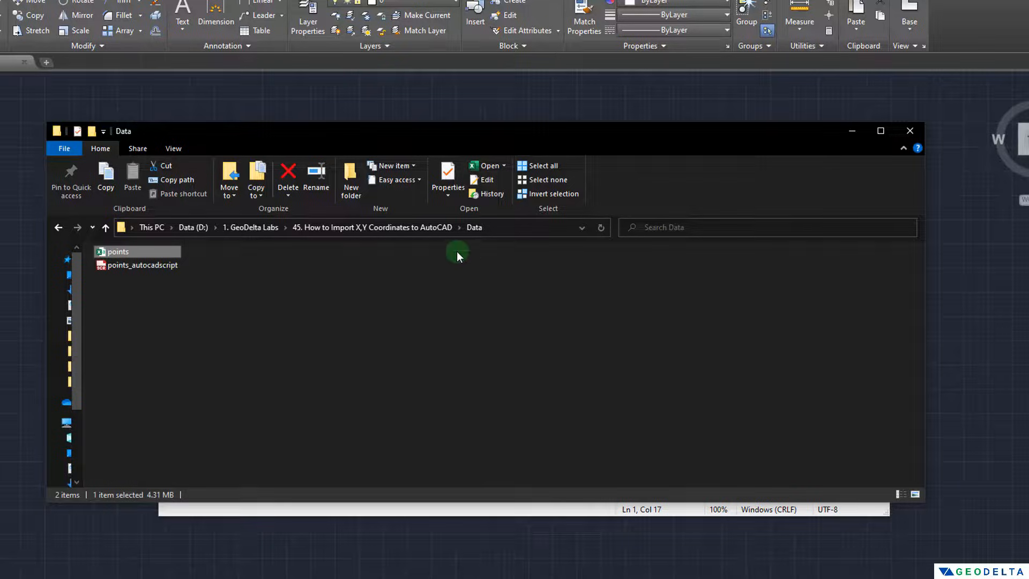
pyautogui.click(143, 264)
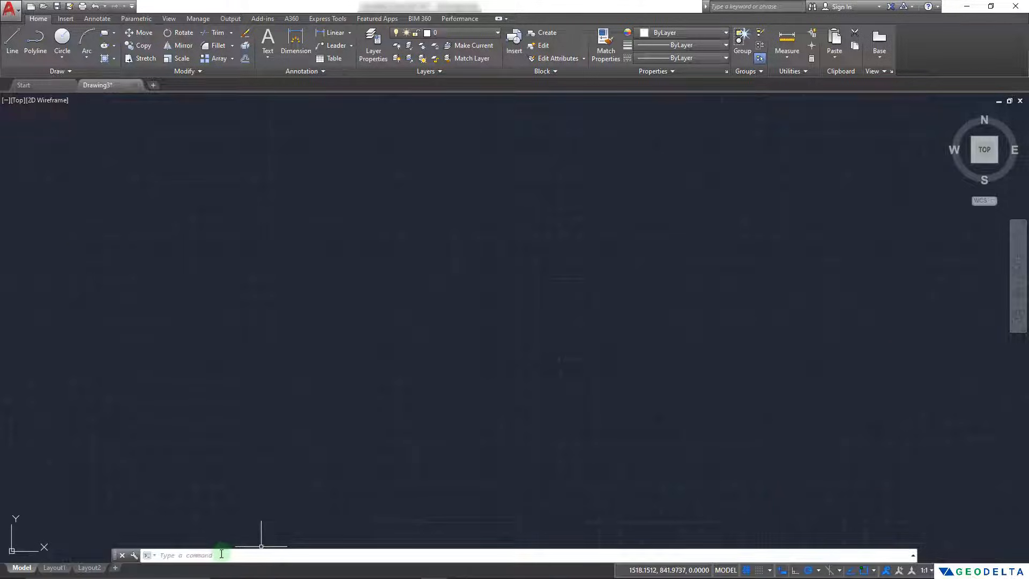
# Step: Run points_autocadscript through the SCR command's Select Script File dialog
pyautogui.write('SCR')
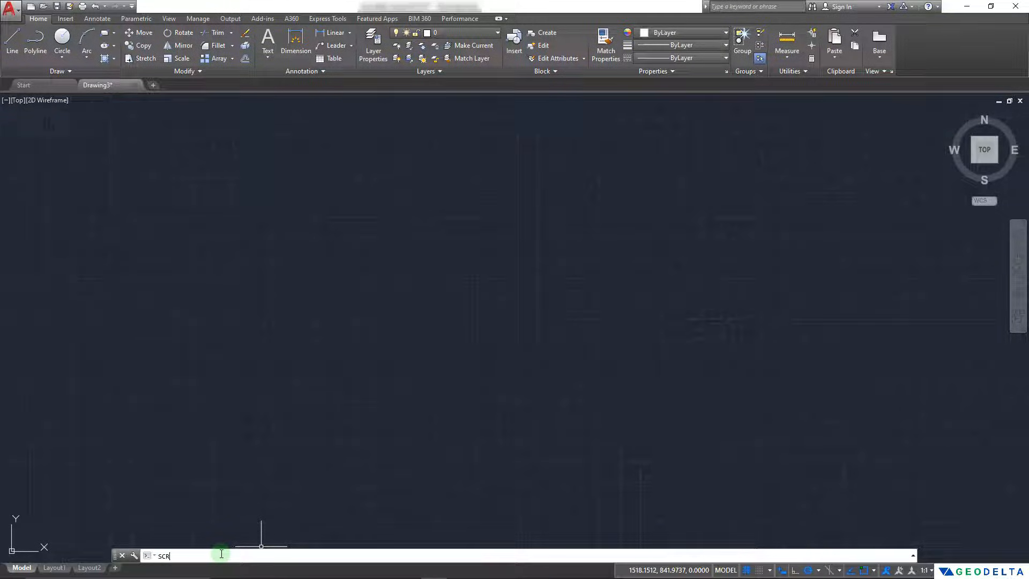
pyautogui.press('Enter')
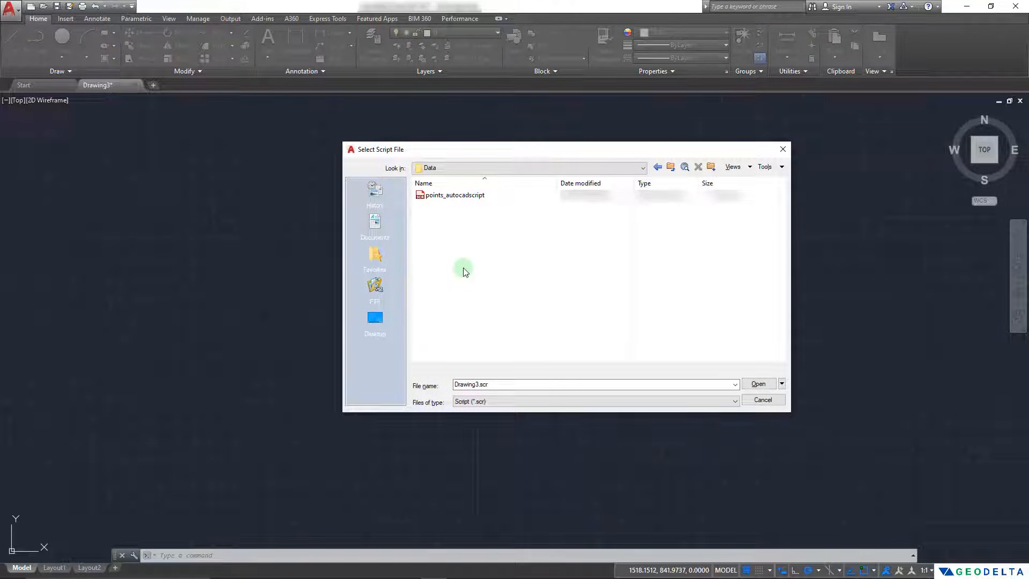
pyautogui.moveTo(432, 325)
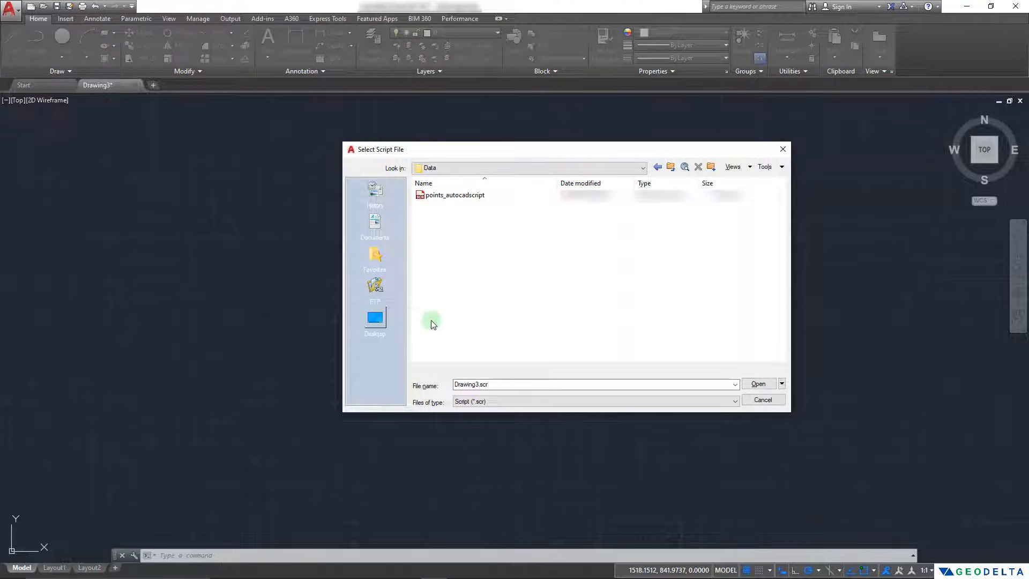
pyautogui.click(454, 195)
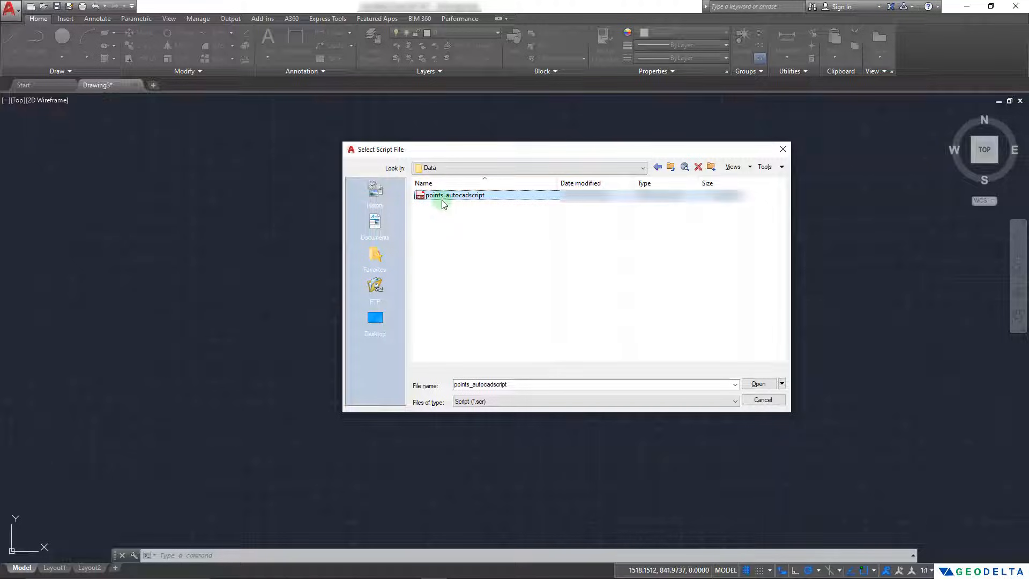
pyautogui.moveTo(734, 336)
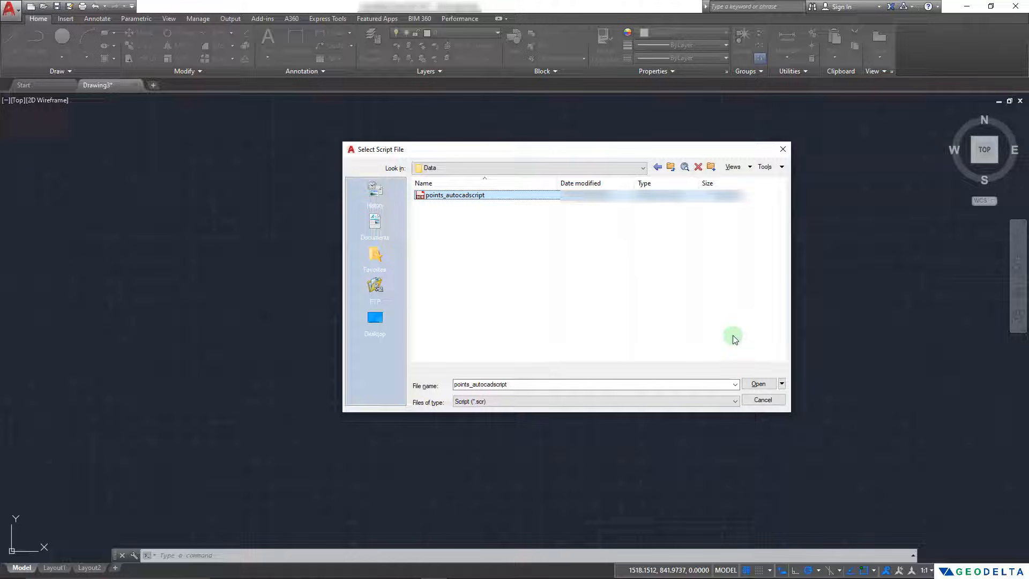
pyautogui.click(757, 384)
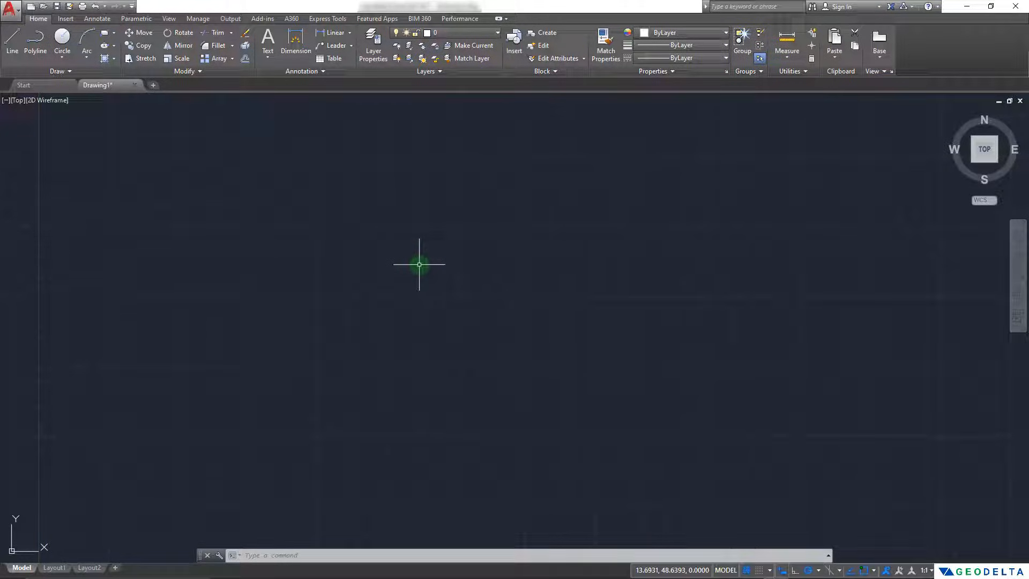
pyautogui.moveTo(453, 379)
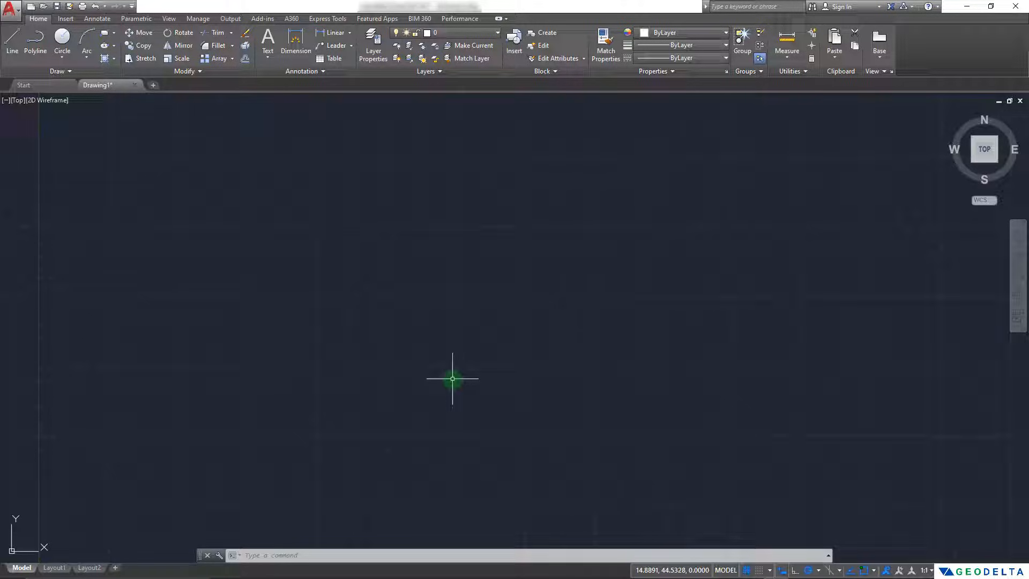
pyautogui.moveTo(450, 374)
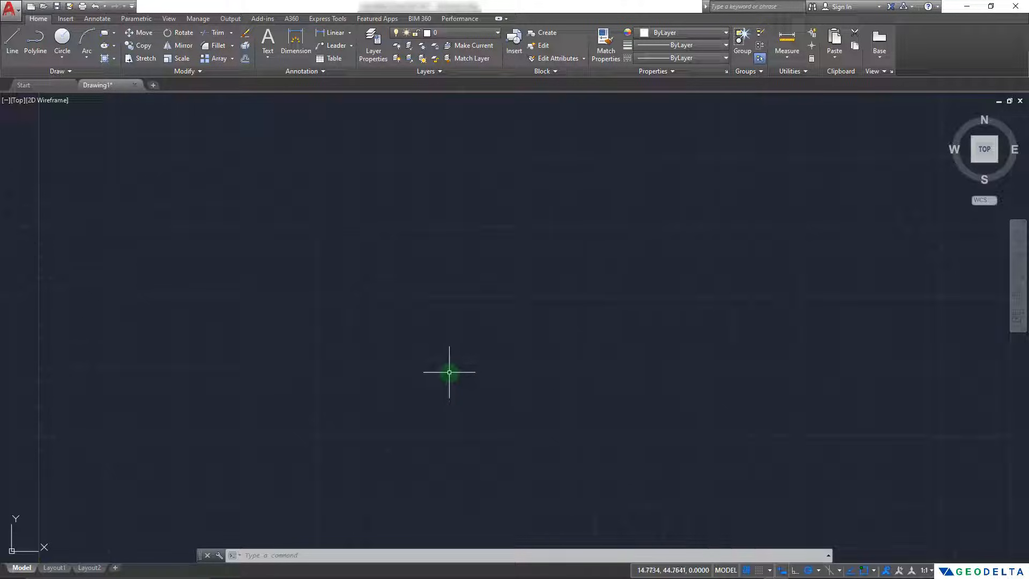
pyautogui.moveTo(628, 184)
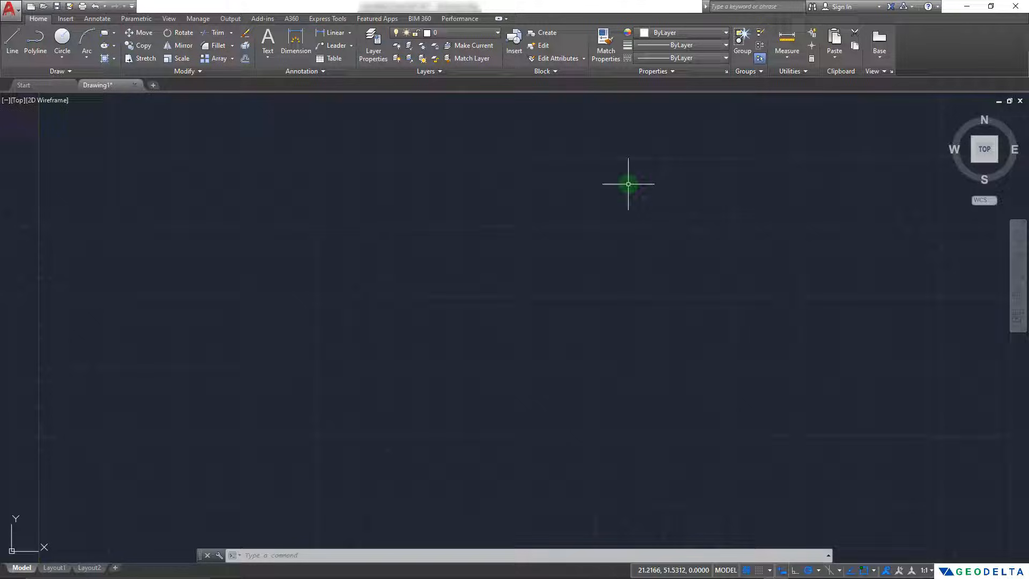
pyautogui.moveTo(478, 234)
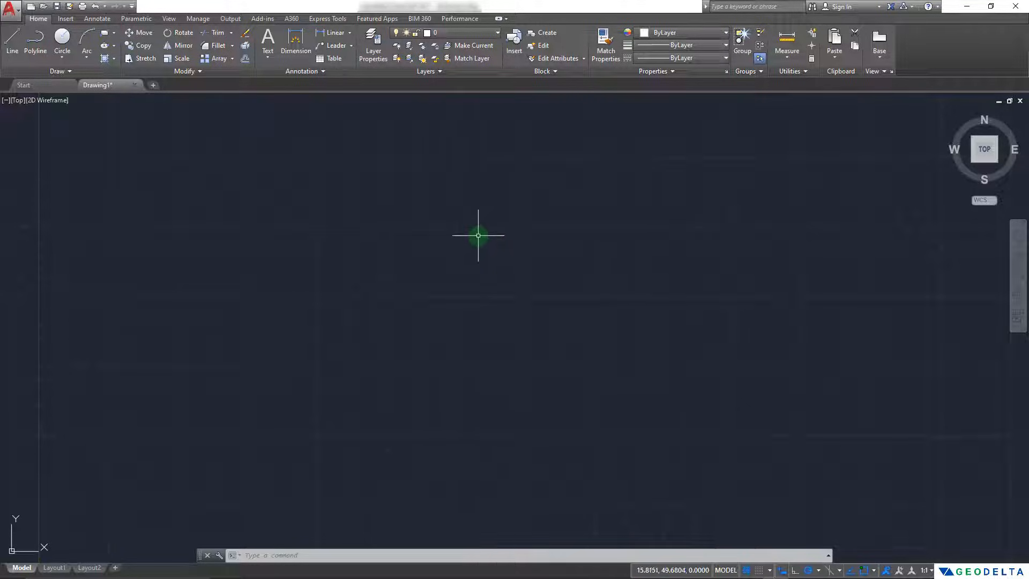
pyautogui.moveTo(489, 260)
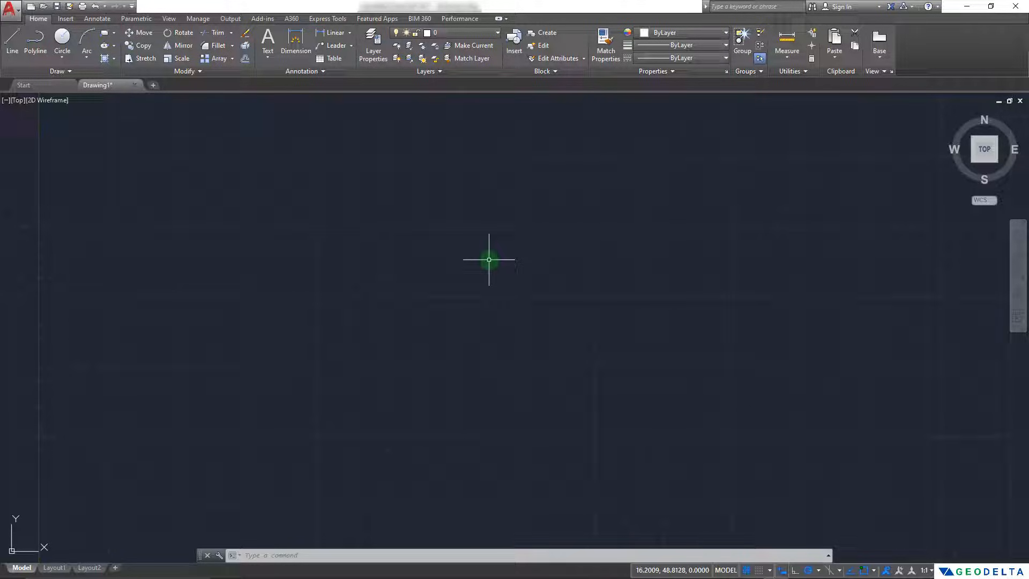
pyautogui.moveTo(484, 264)
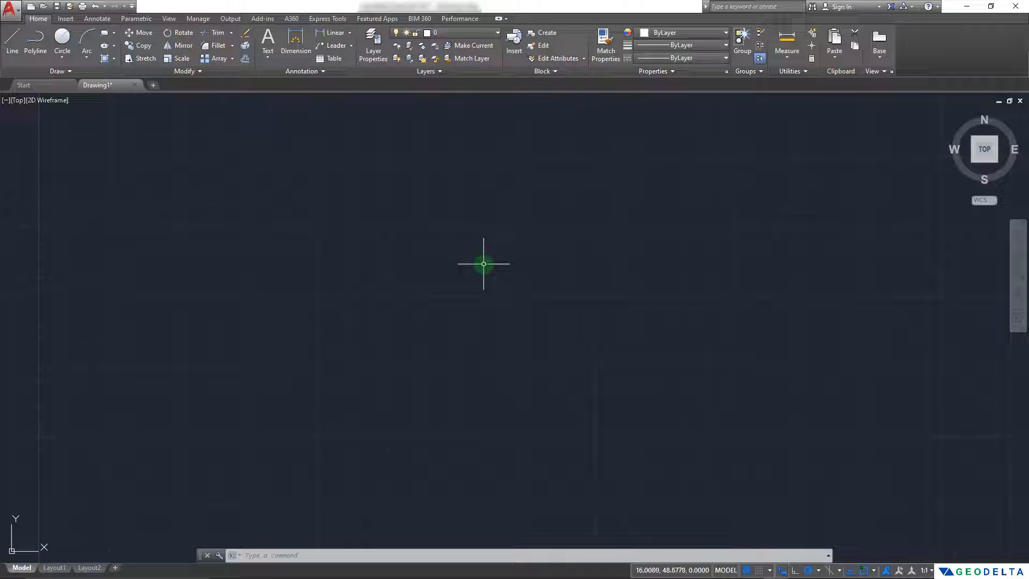
# Step: Zoom to extents to show the full imported point grid
pyautogui.write('ZOOM')
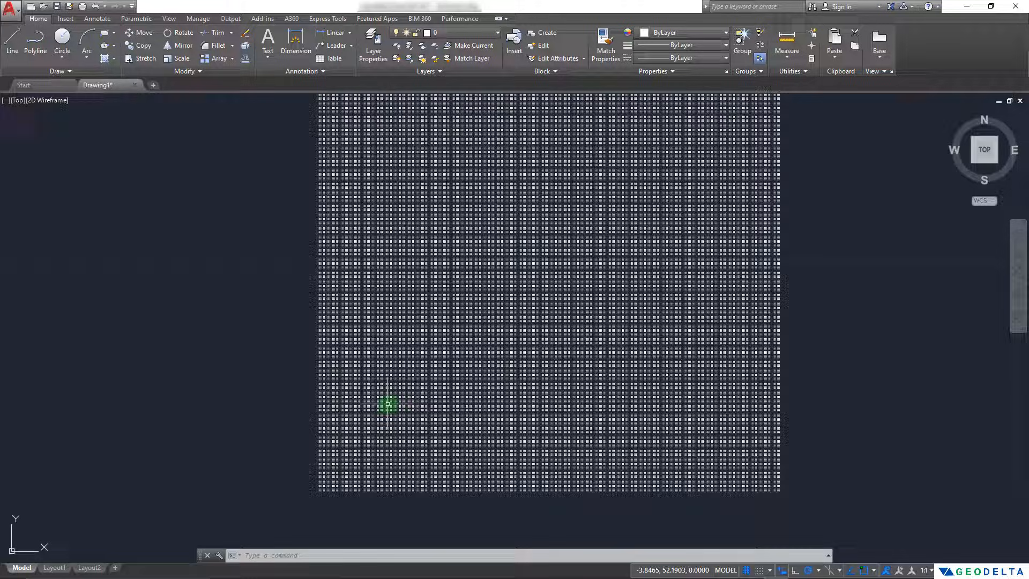
pyautogui.moveTo(369, 366)
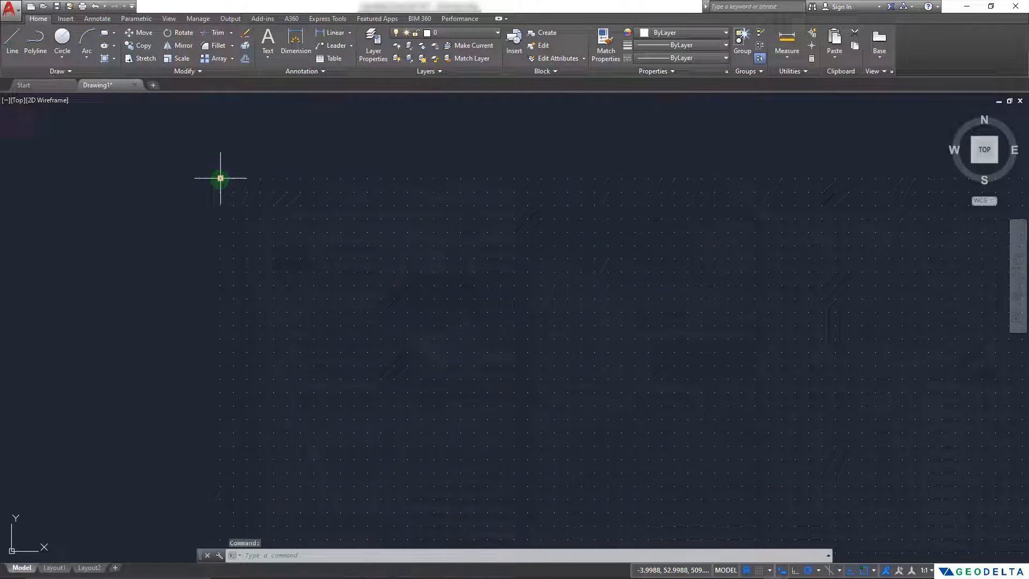
# Step: Open the corner point's Properties to read X -3.9988, Y 52.9988, Z 509
pyautogui.rightClick(220, 178)
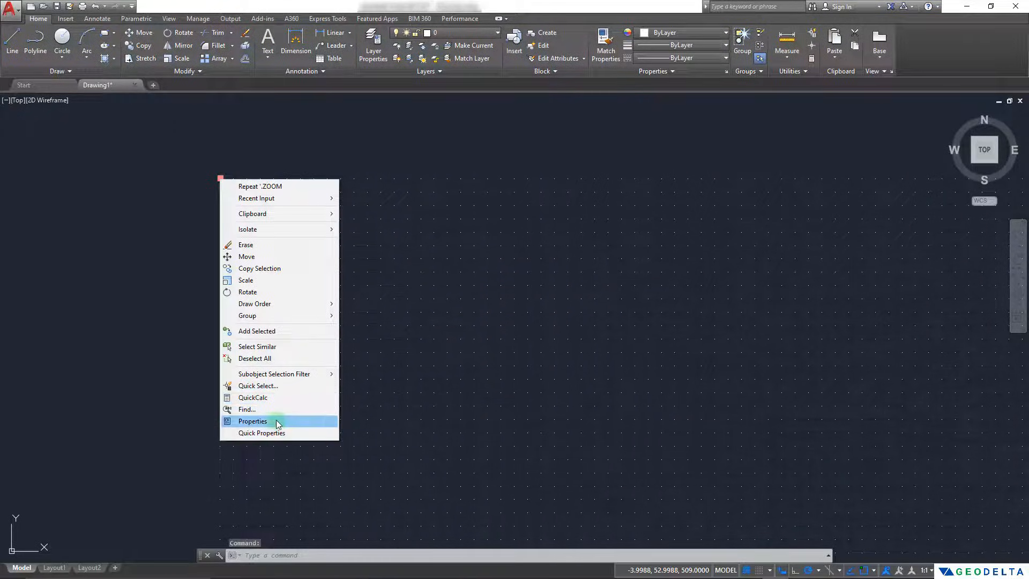
pyautogui.click(253, 421)
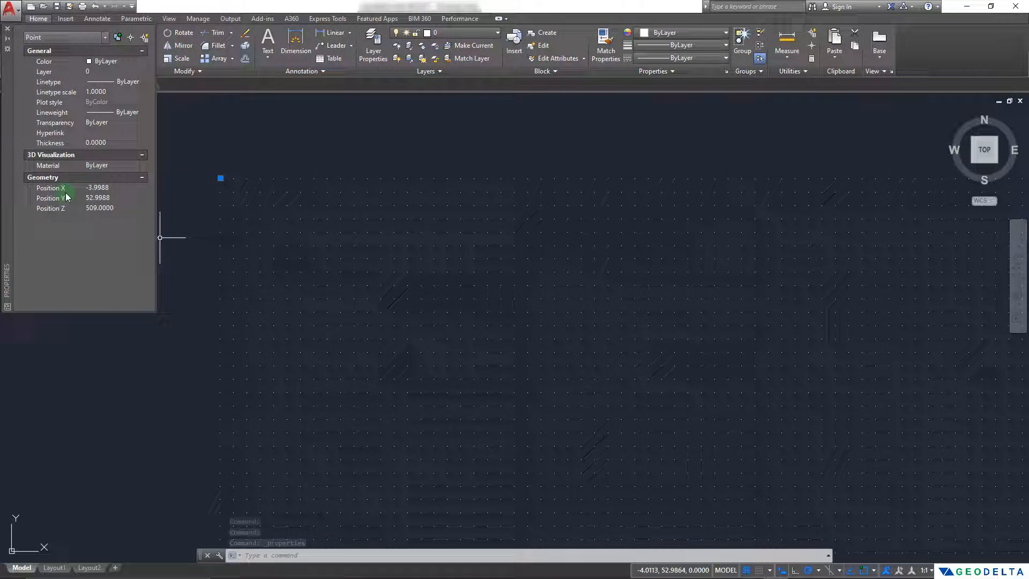
pyautogui.moveTo(72, 194)
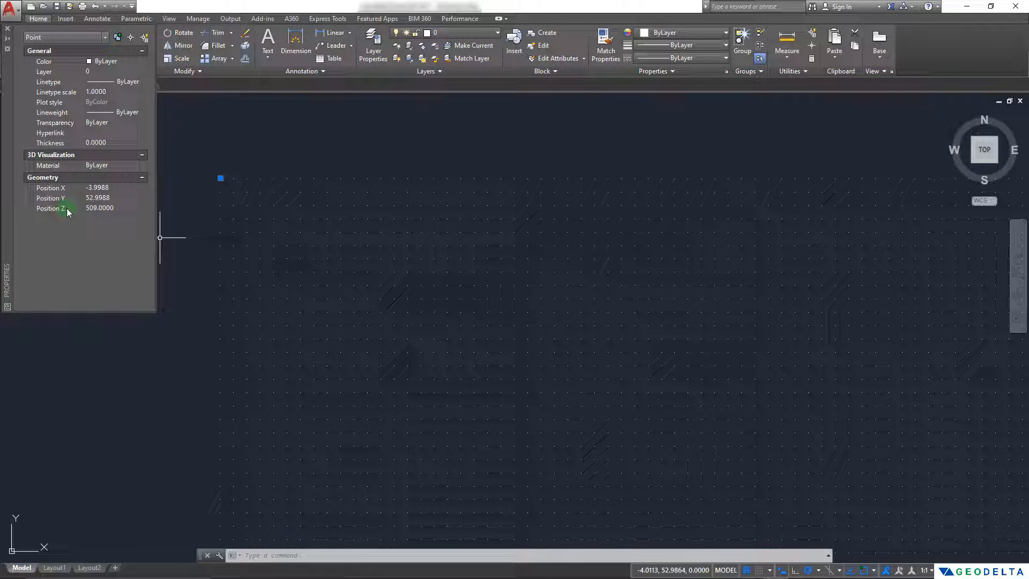
pyautogui.click(98, 208)
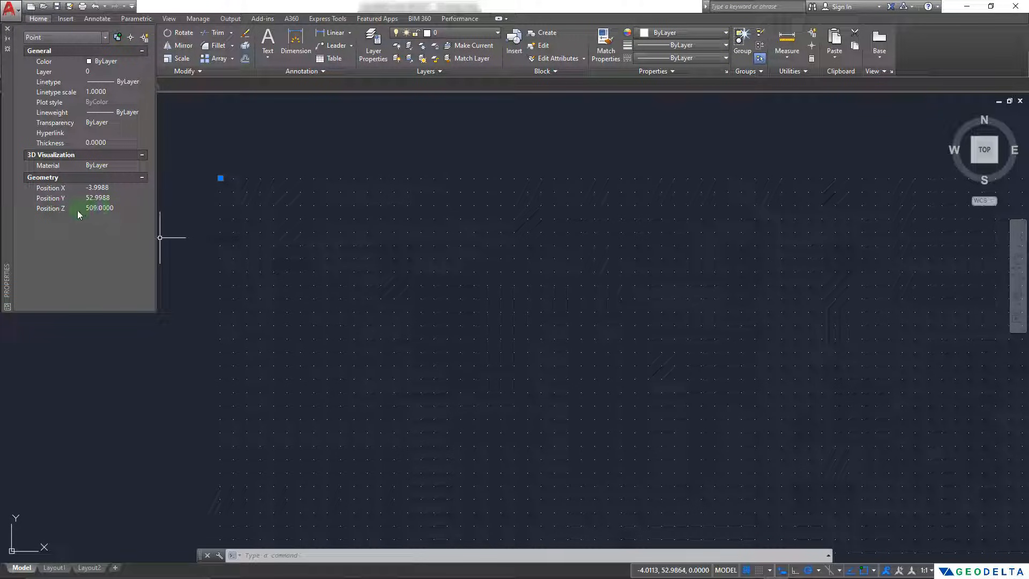